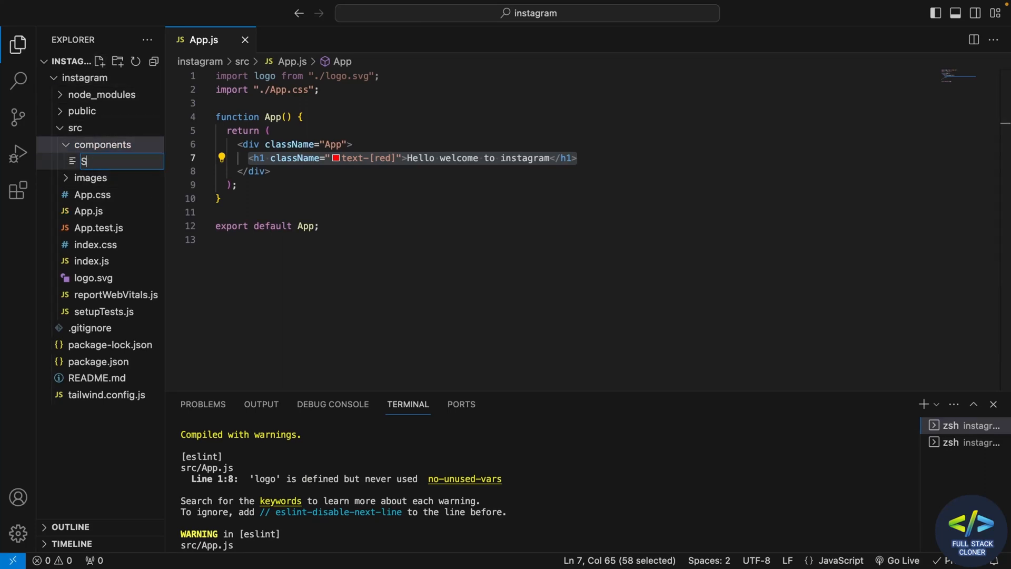
- Create Signin.js and then Signup.js as new files in the src/components folder
type("ignin.")
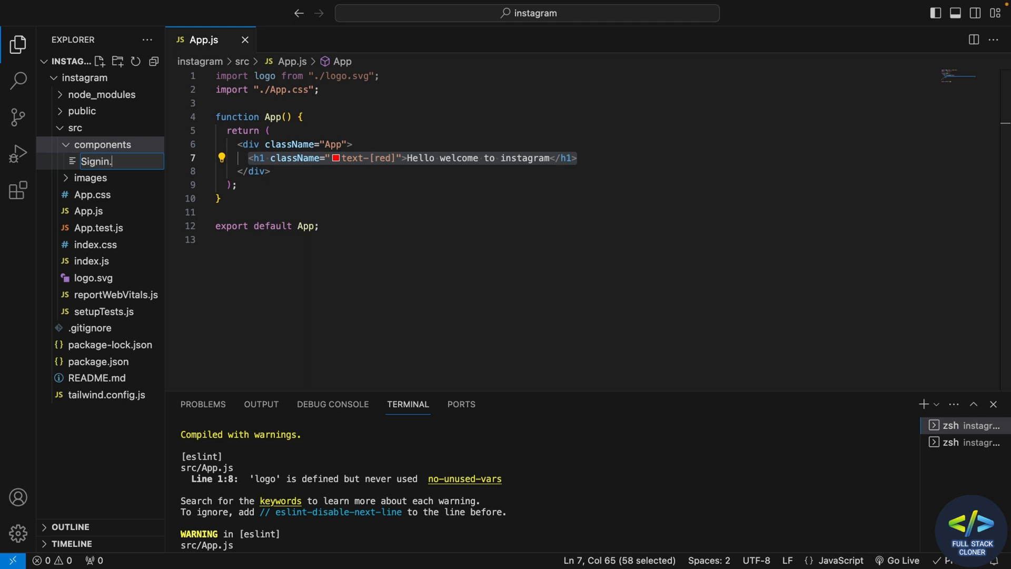
type("js")
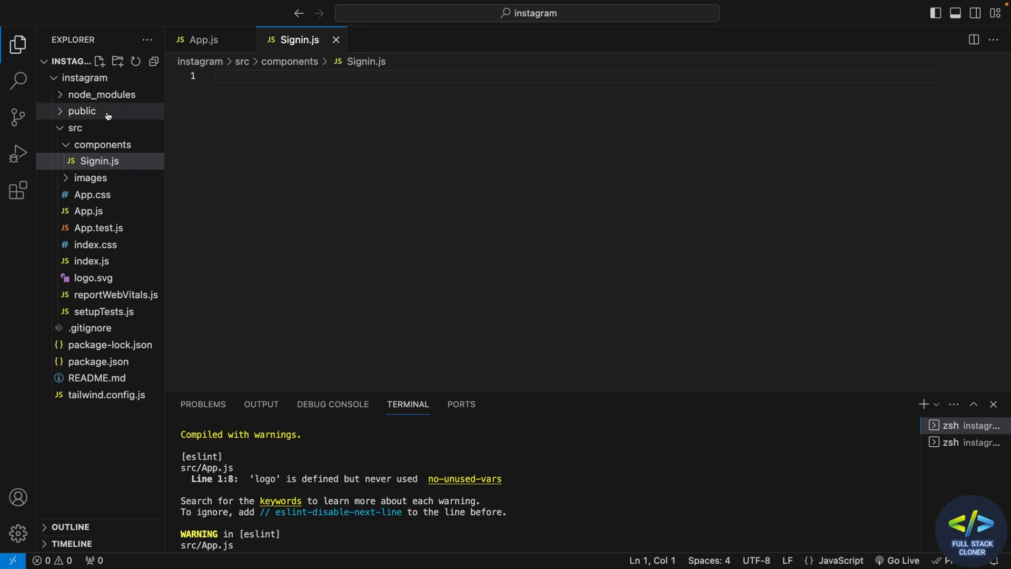
left_click(117, 61)
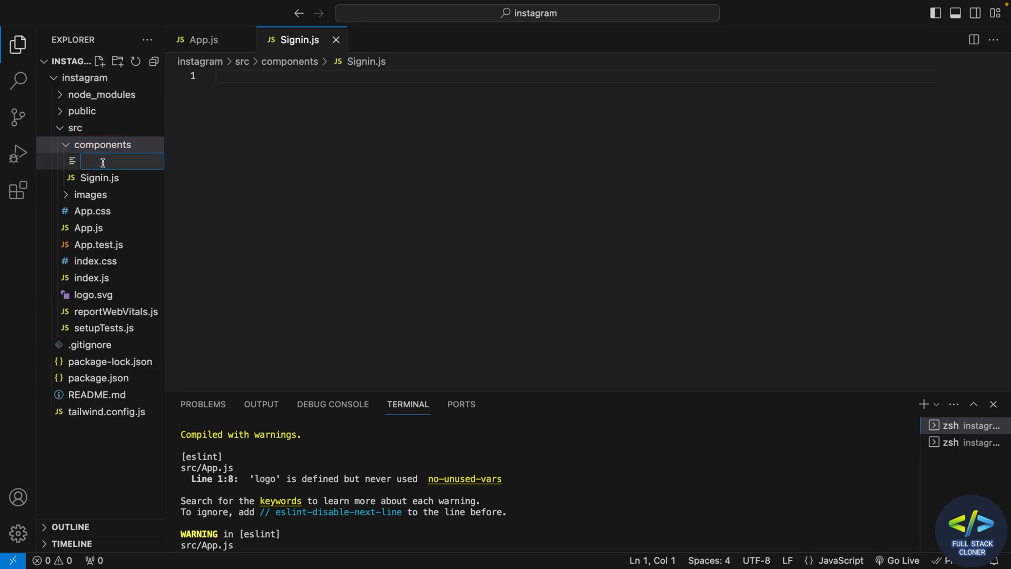
type("Signup.js")
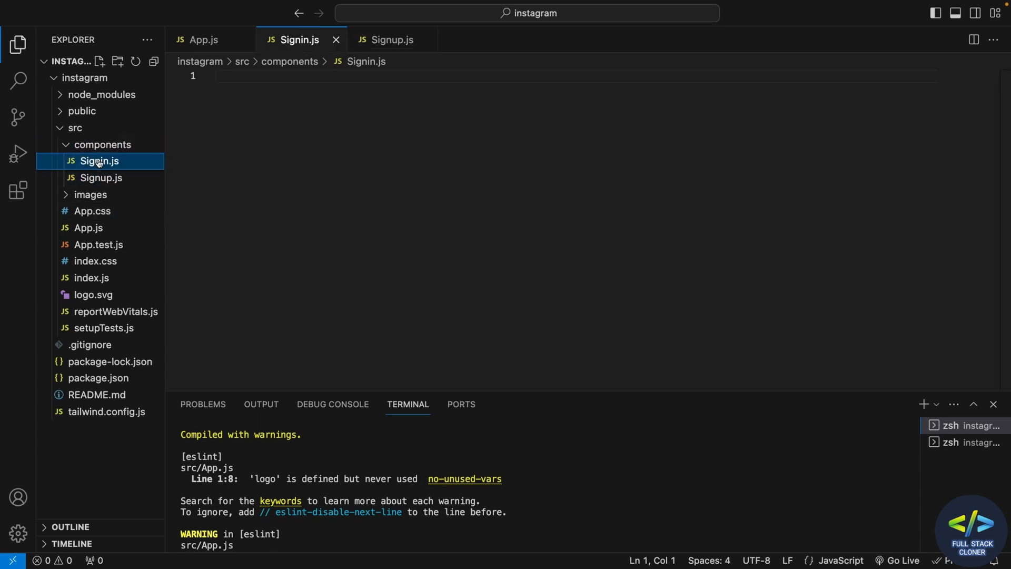
- Make Signin.js an rfce component returning "This is sign in page" and save it
type("rt React from 'react")
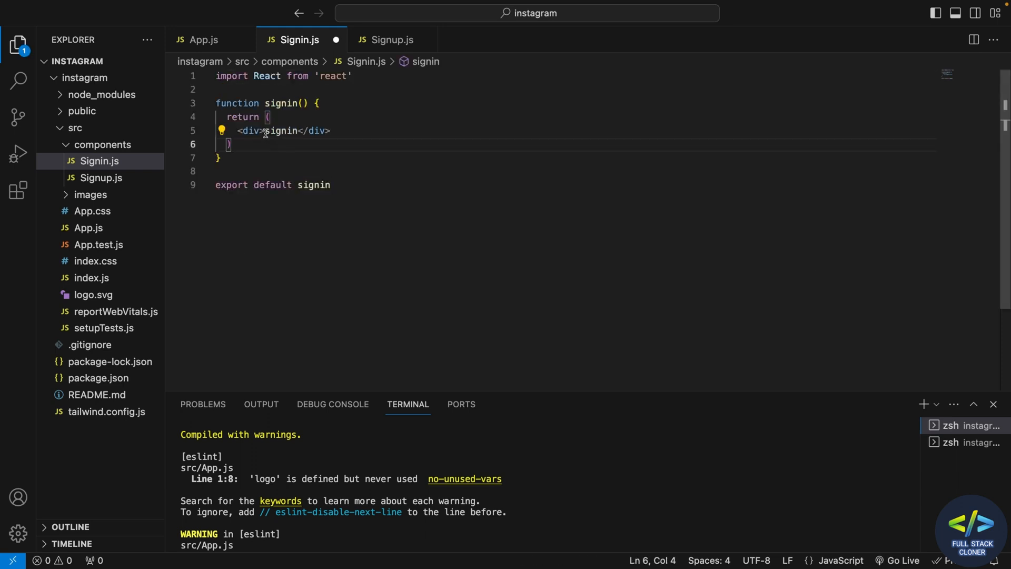
type("T")
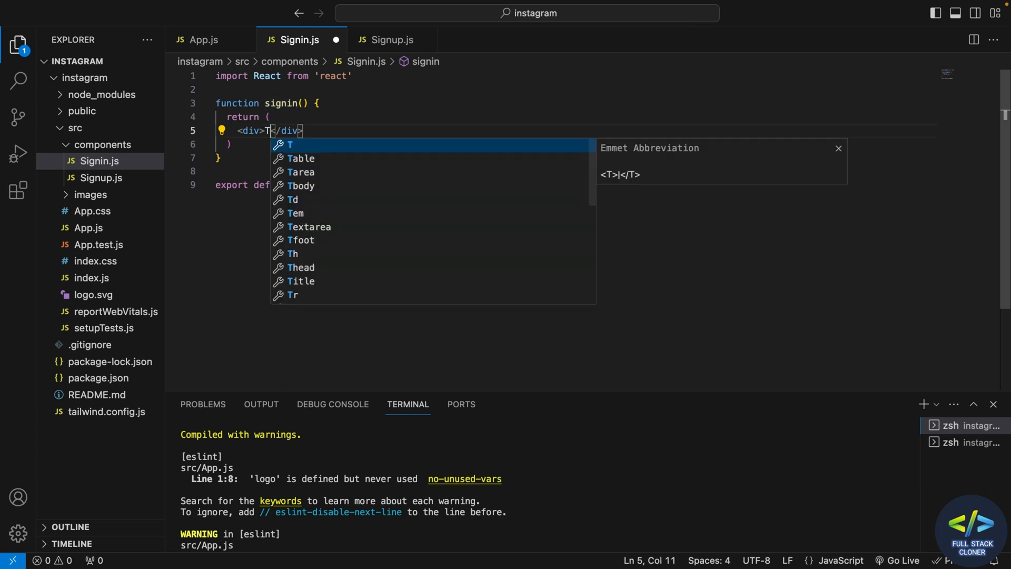
type("his is sign in pag")
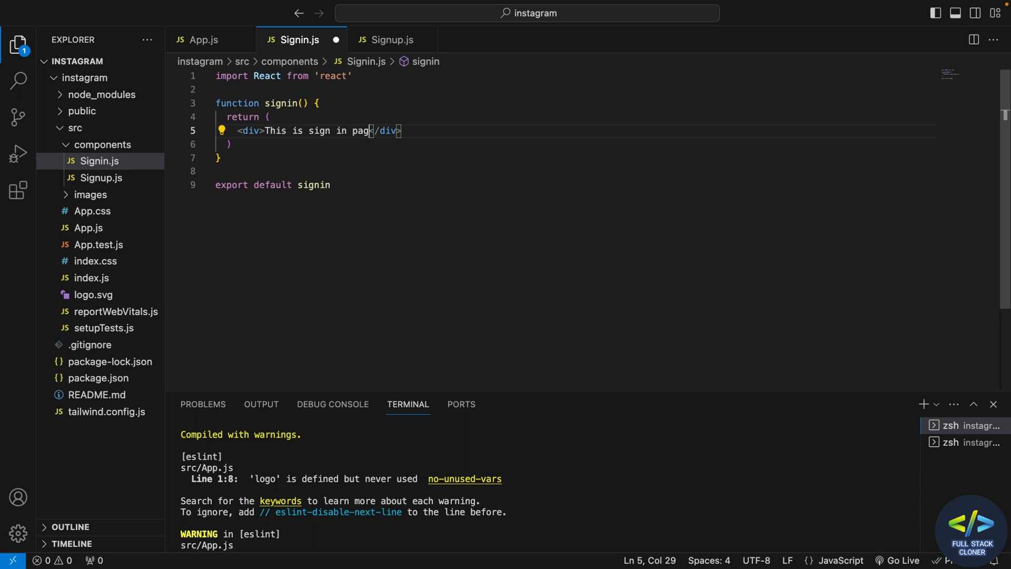
key("ctrl+s")
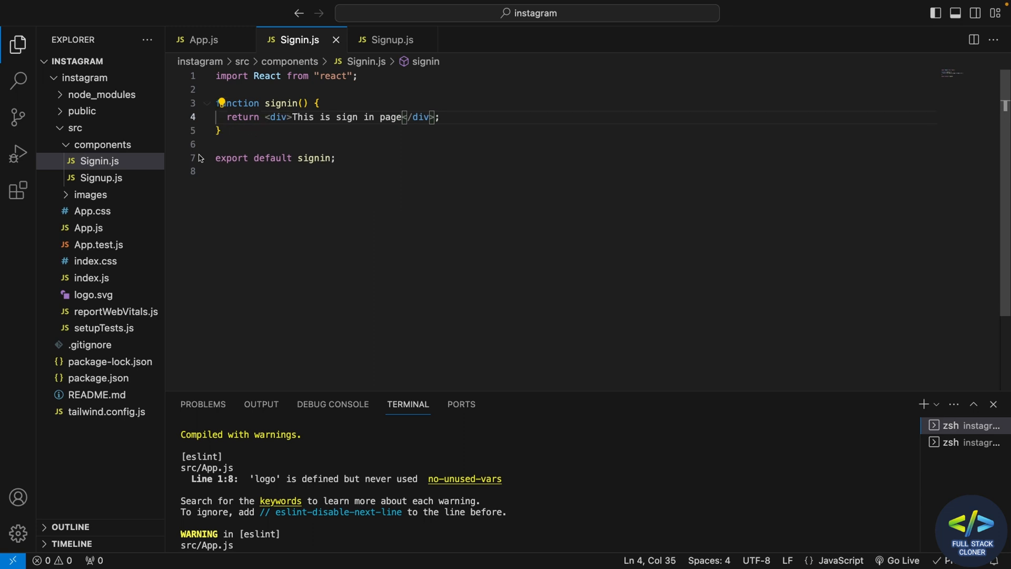
- Make Signup.js an rfce component returning "This is sign up page"
left_click(390, 39)
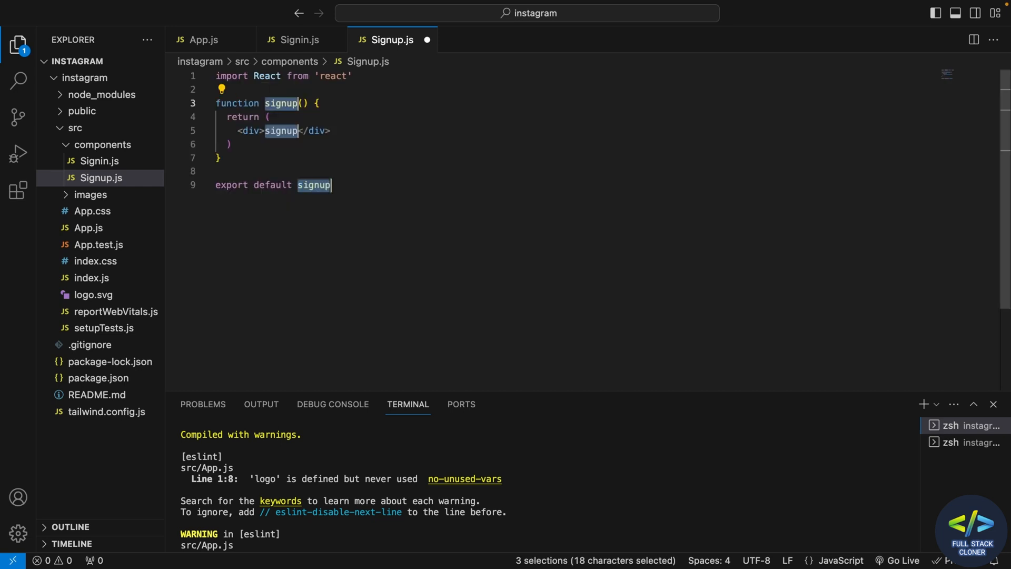
left_click(289, 130)
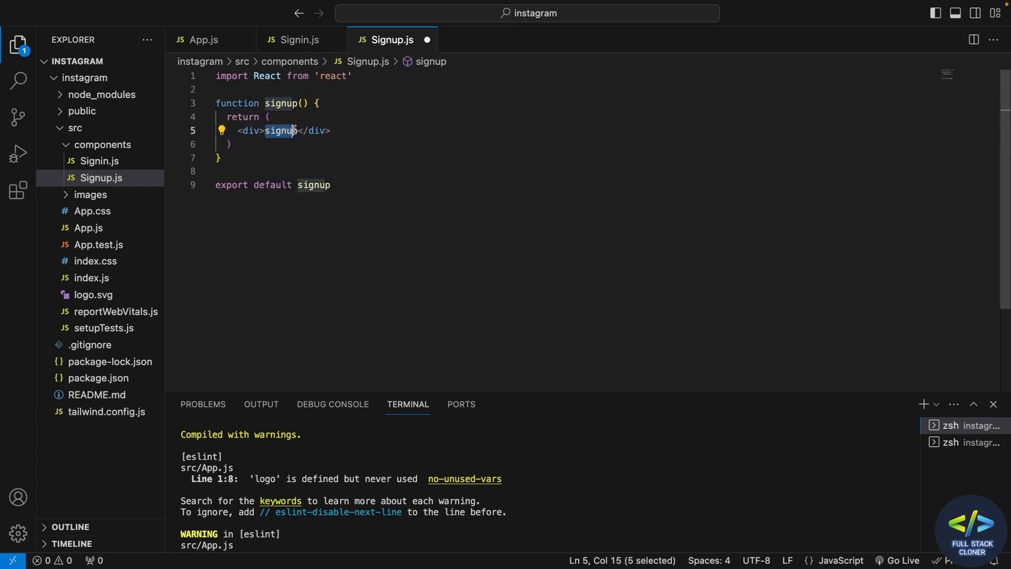
type("This is")
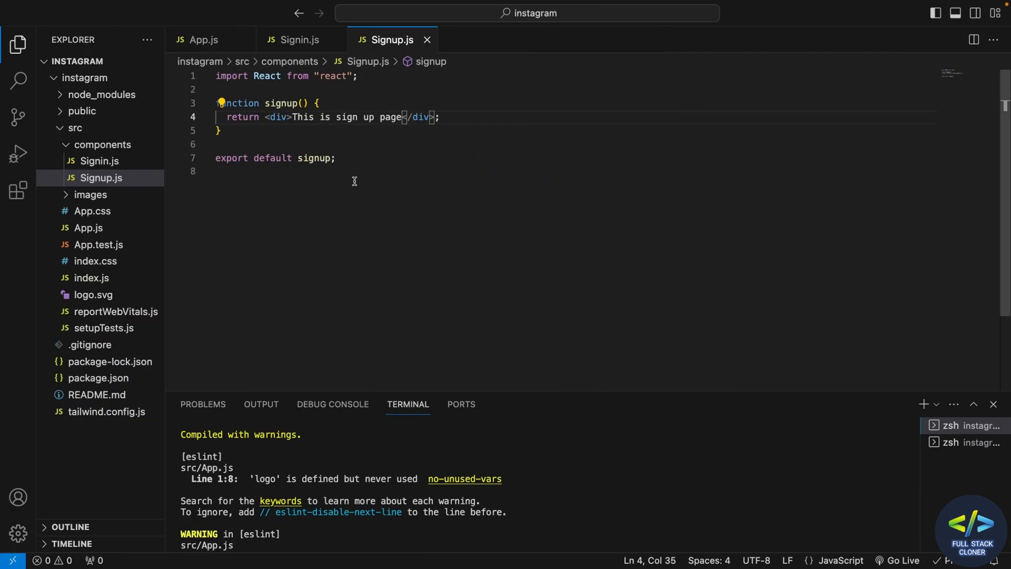
- Render a <Signin /> element inside App.js
left_click(203, 39)
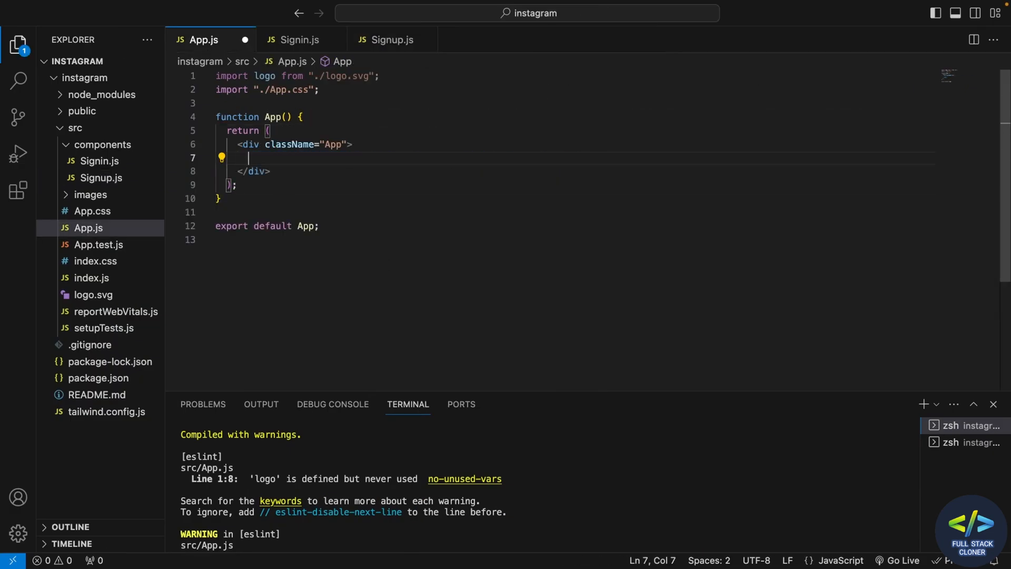
type("<")
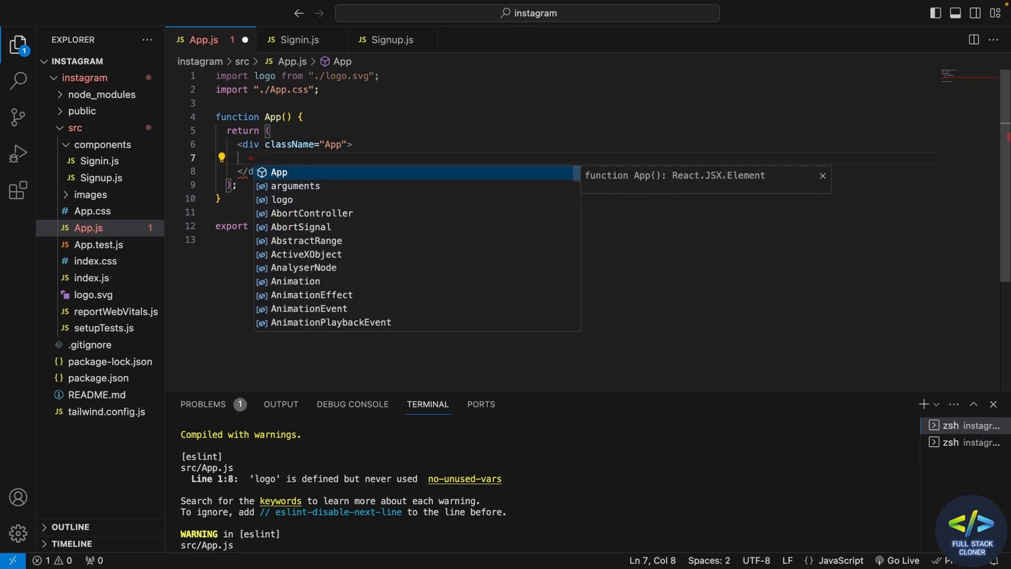
type("Si")
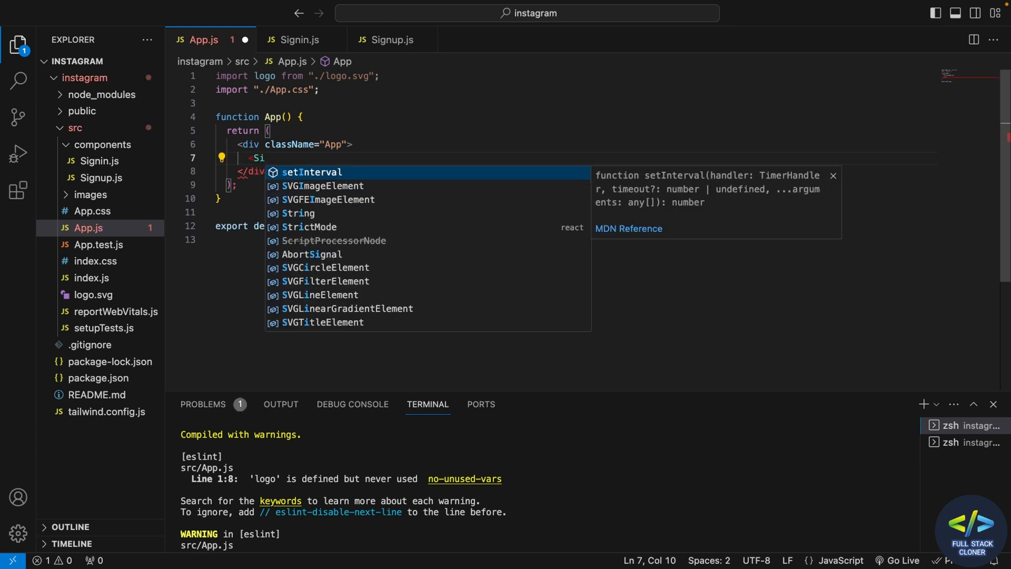
type("gnin></Signin>")
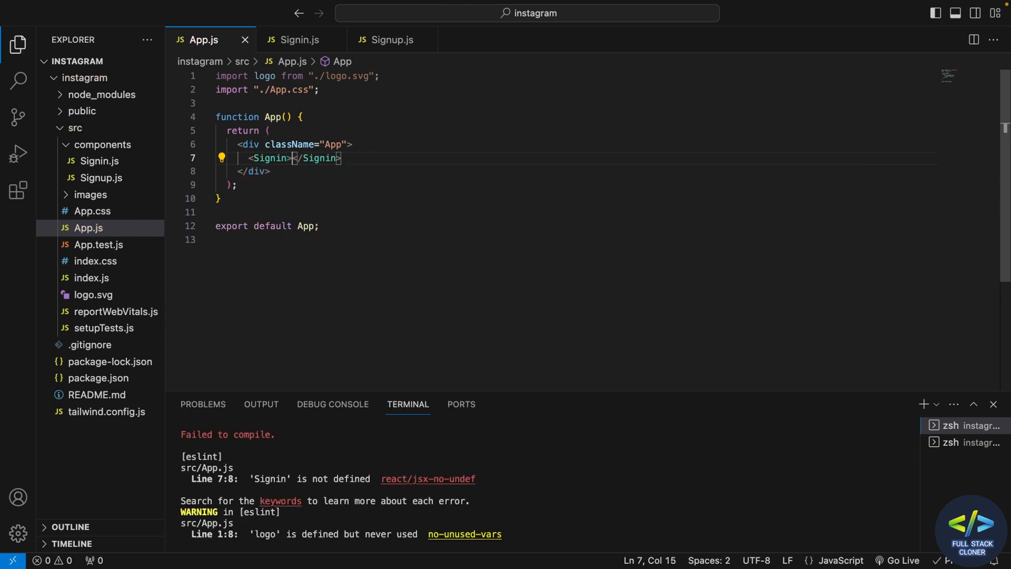
- Write the line import Signin from '../components/' below the App.css import
left_click(425, 91)
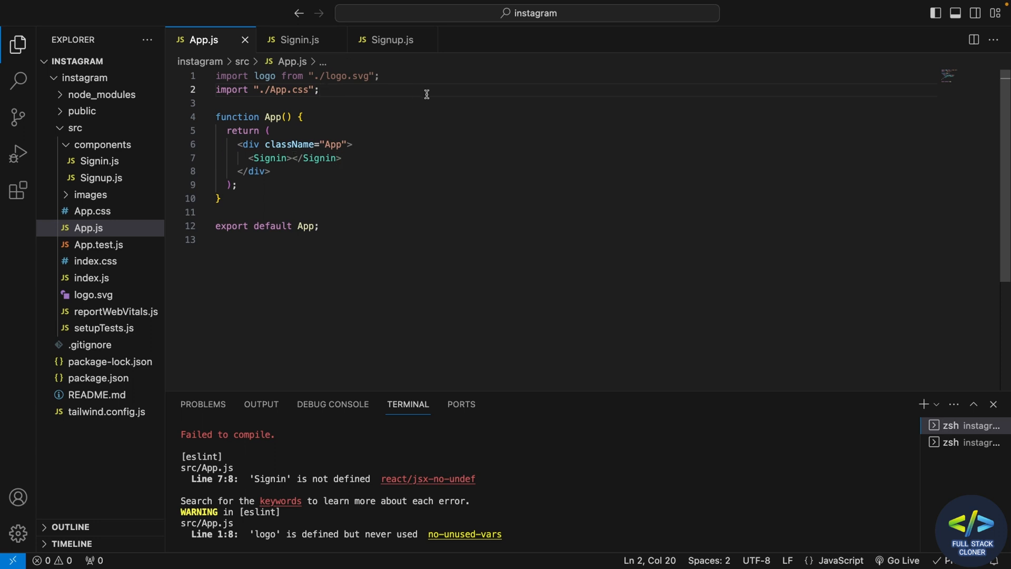
type("import")
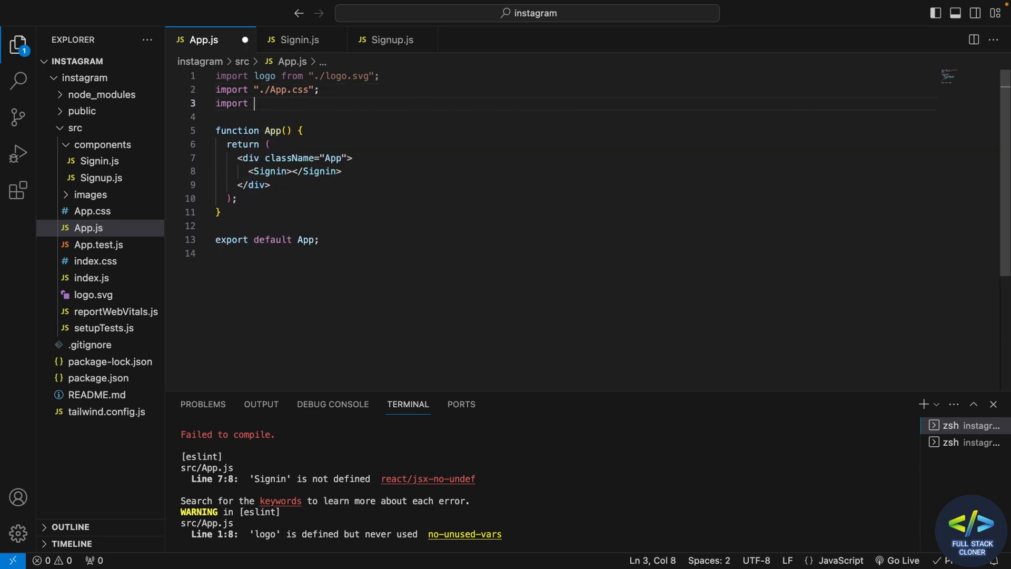
type("Si")
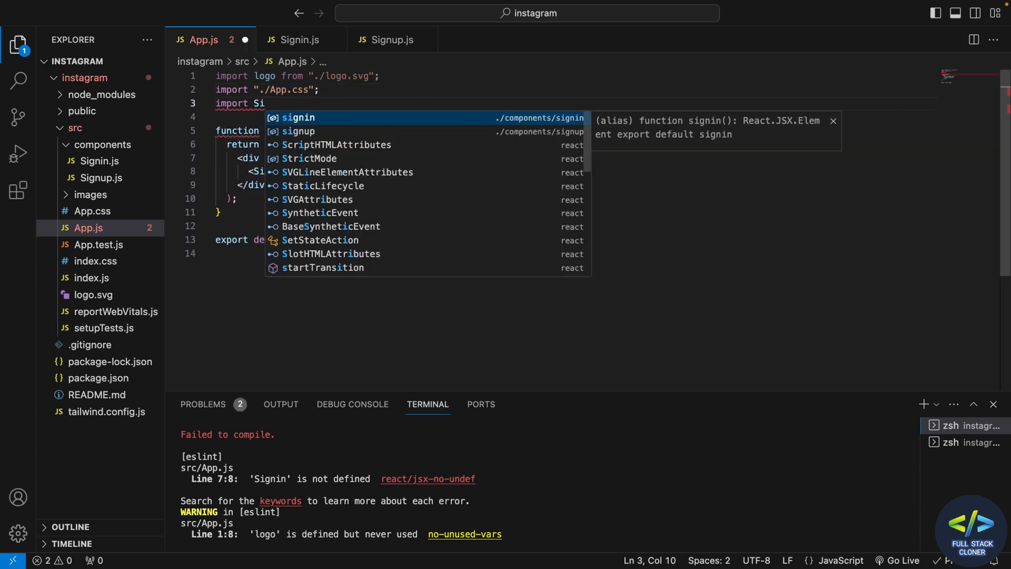
type("gn")
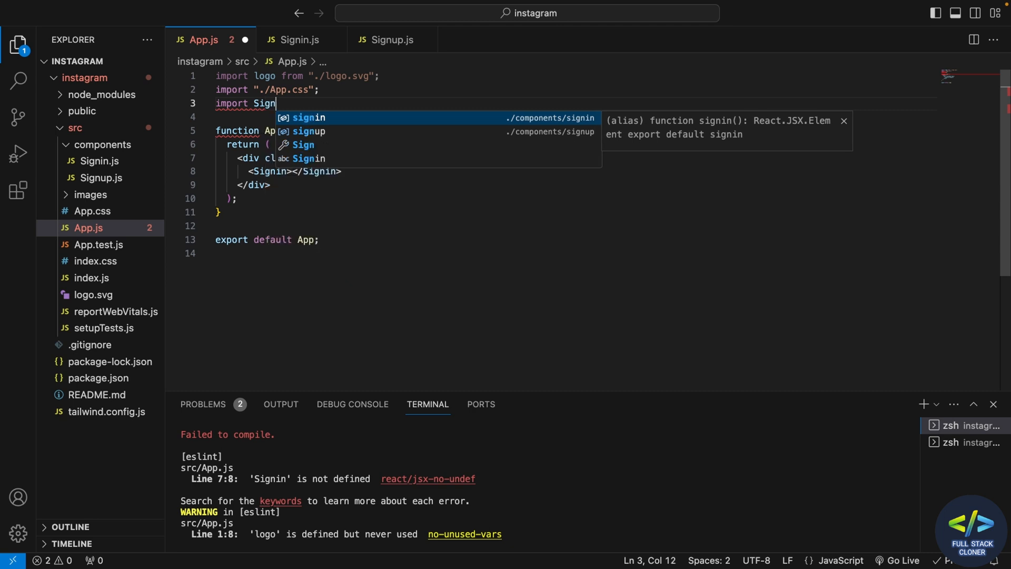
mouse_move(426, 93)
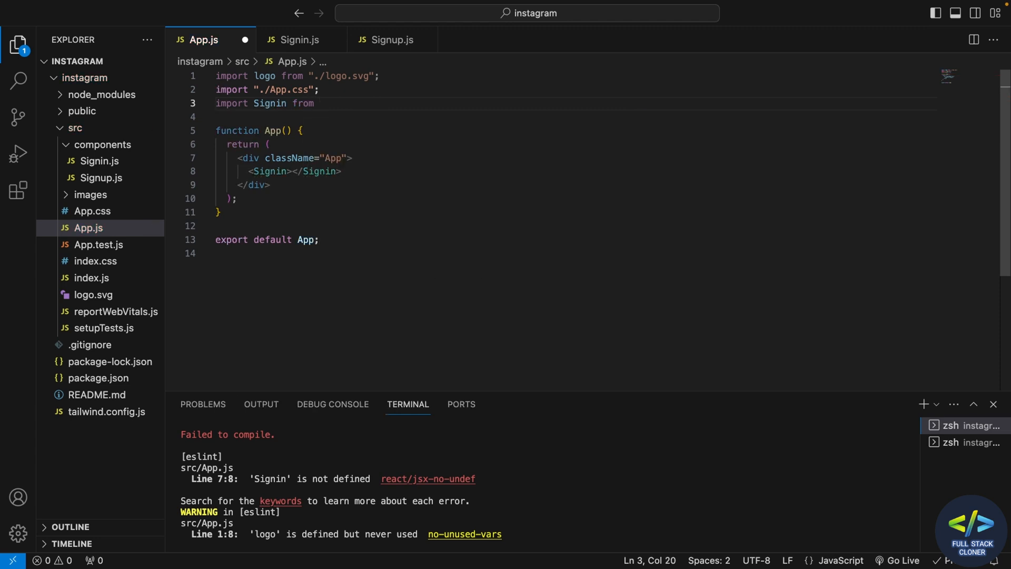
type("'..")
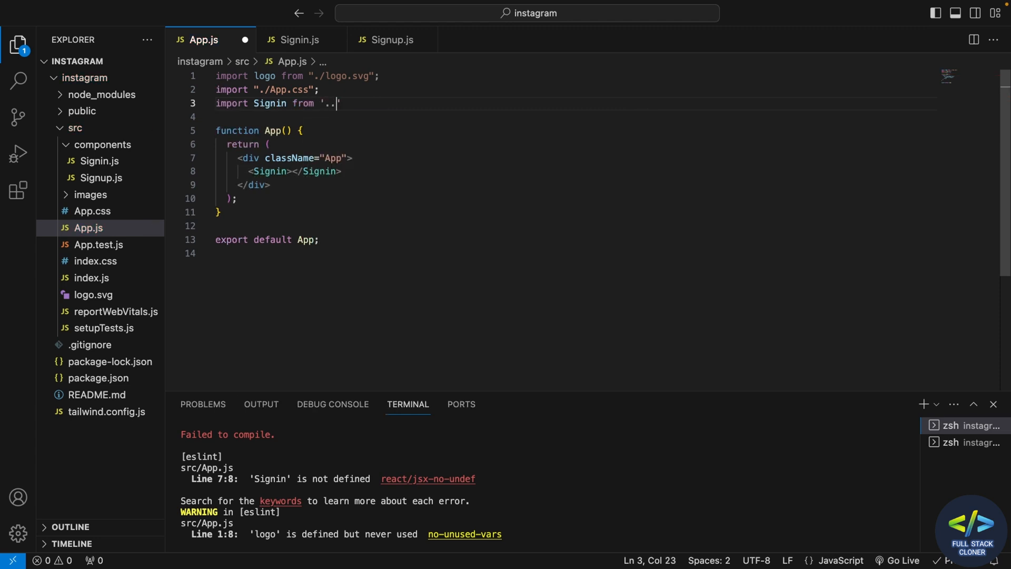
type("/")
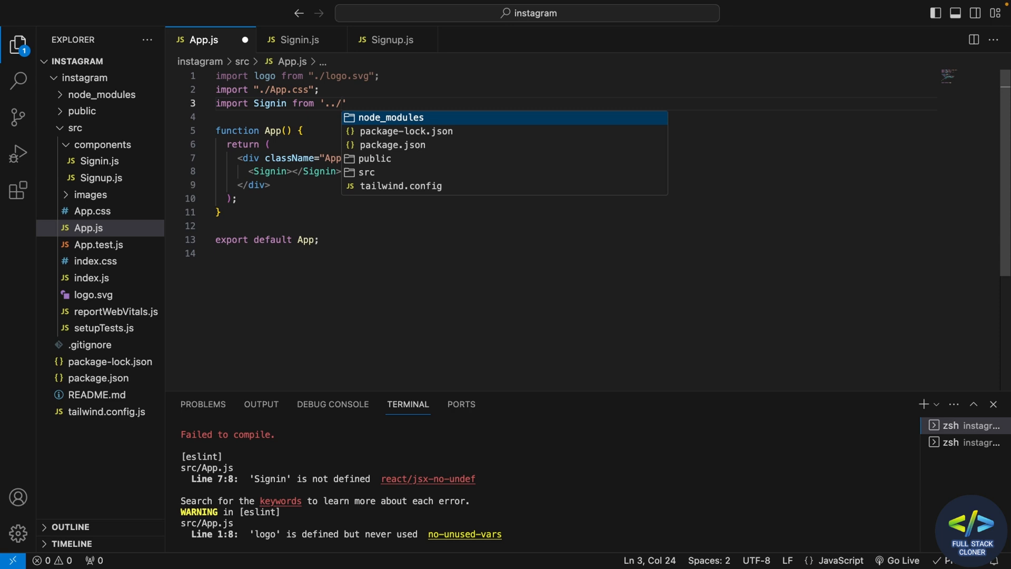
type("com")
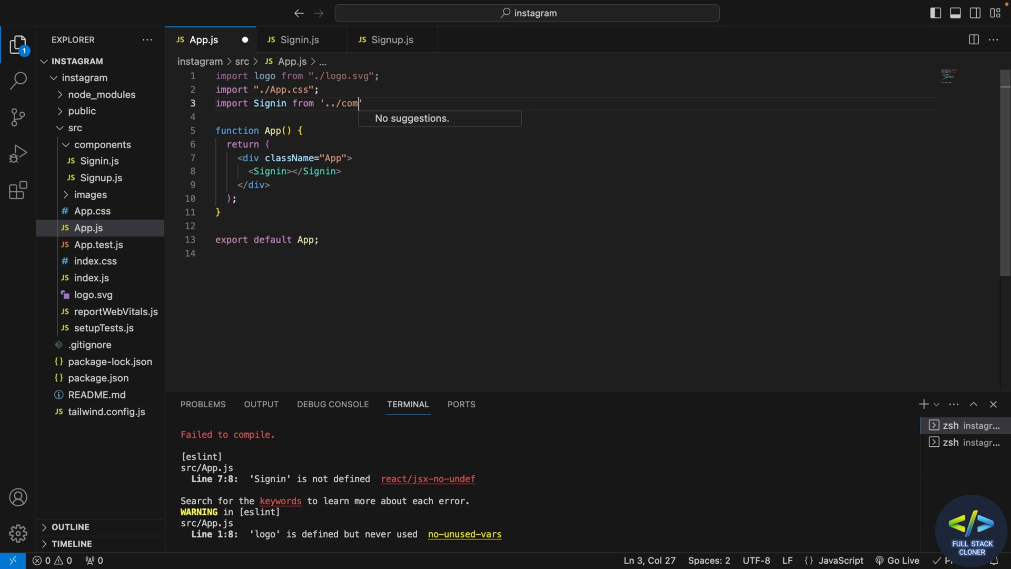
type("ponent")
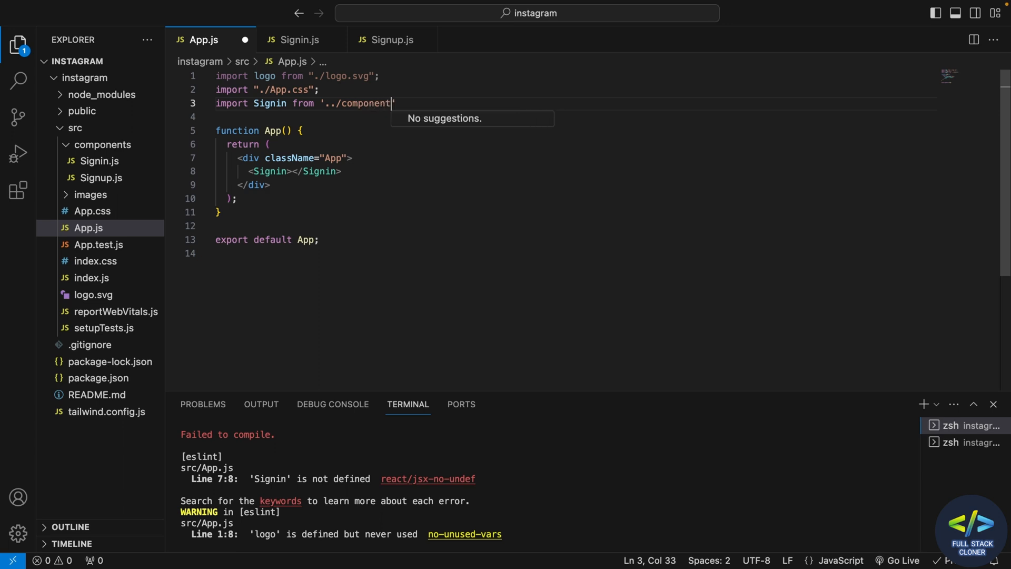
type("s")
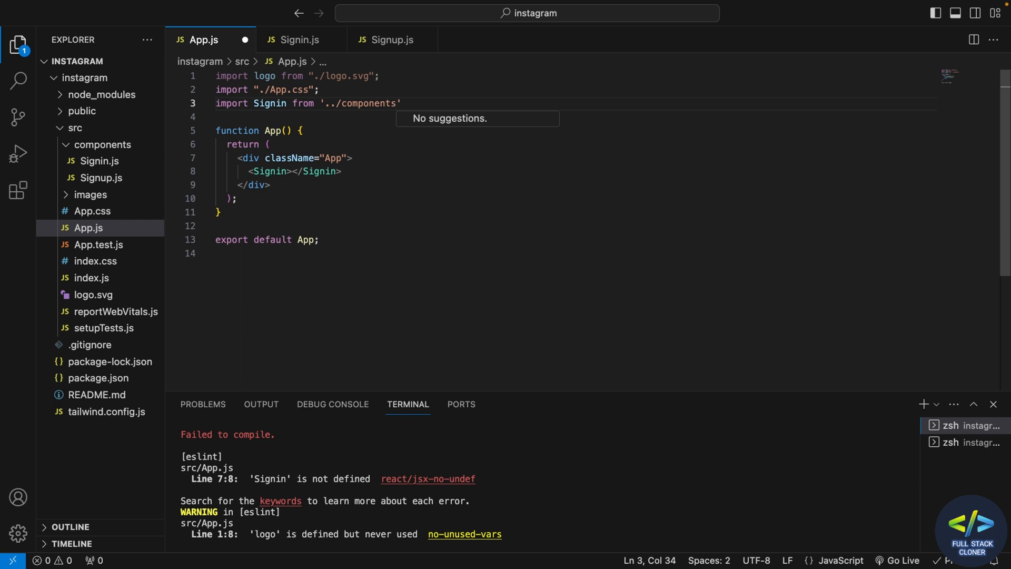
type("/")
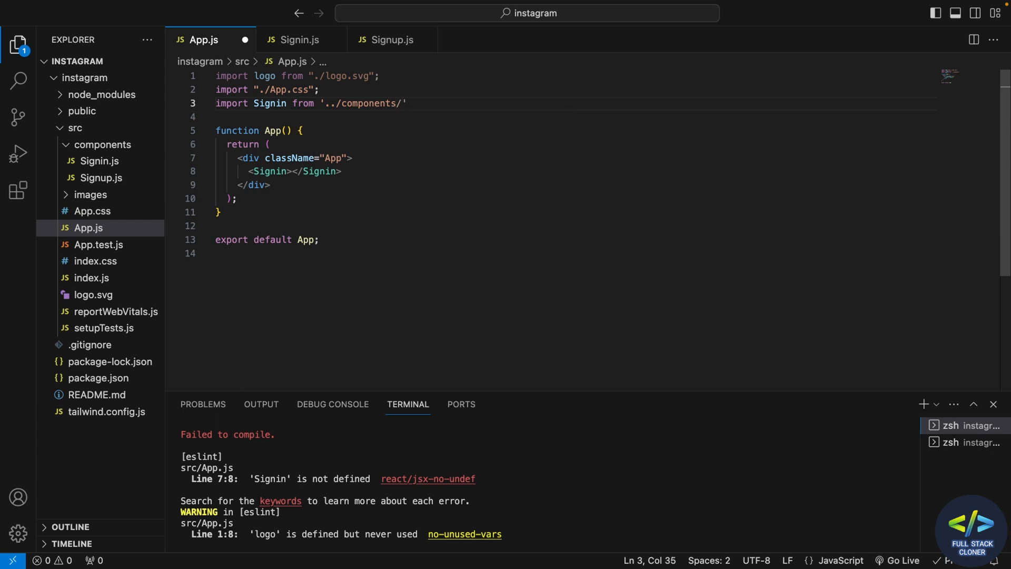
- Finish the import as '../components/Signin' and read the module-not-found error in the browser
type("Si")
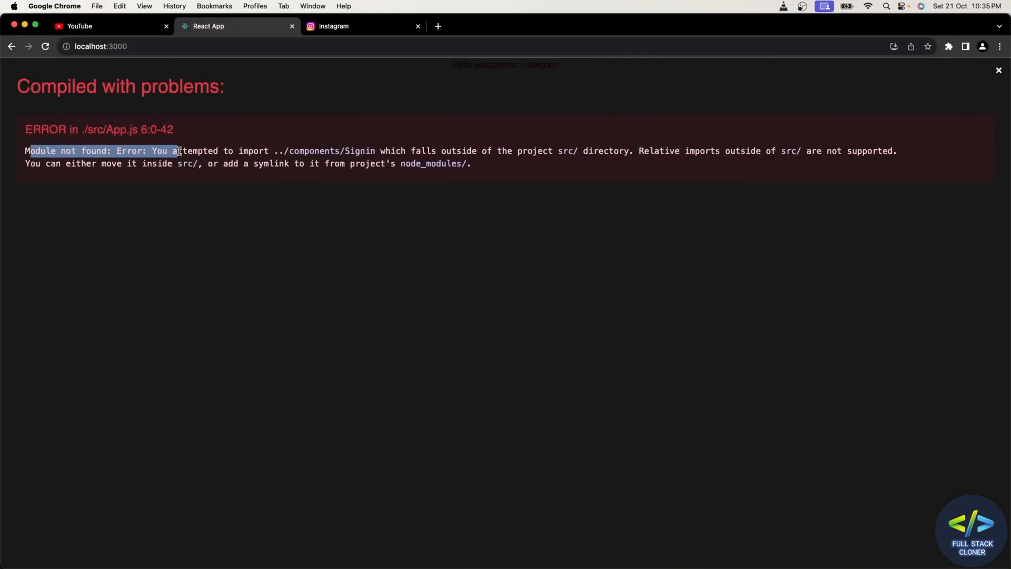
left_click_drag(174, 151, 244, 163)
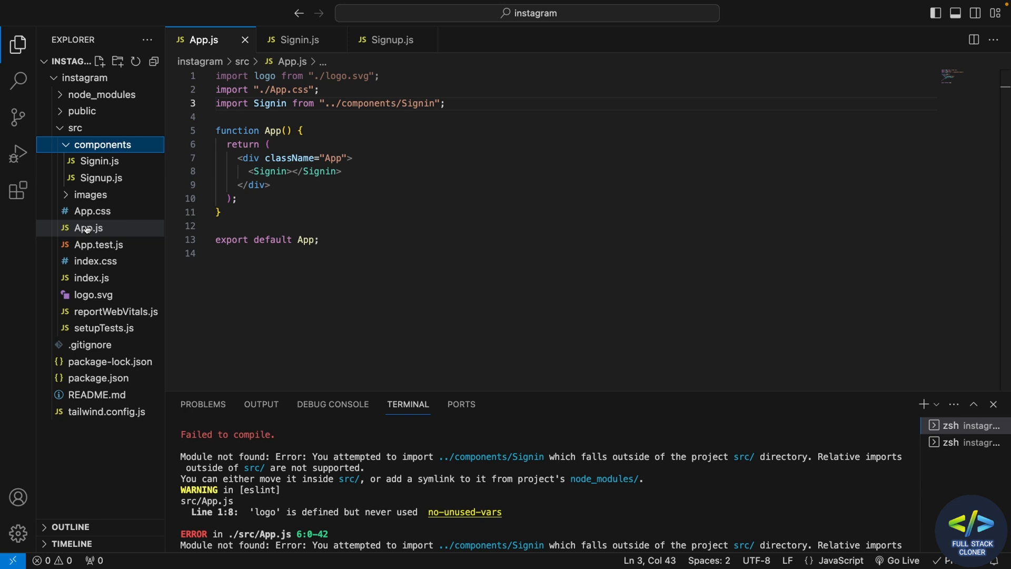
- Change the import path to './components/Signin' and save so the app compiles with warnings
left_click(87, 228)
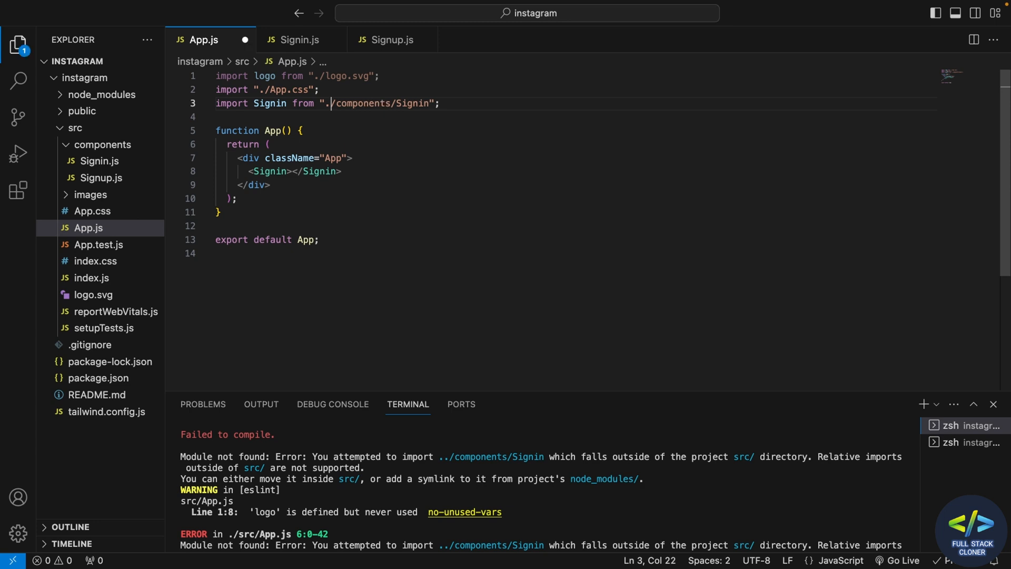
key("ctrl+s")
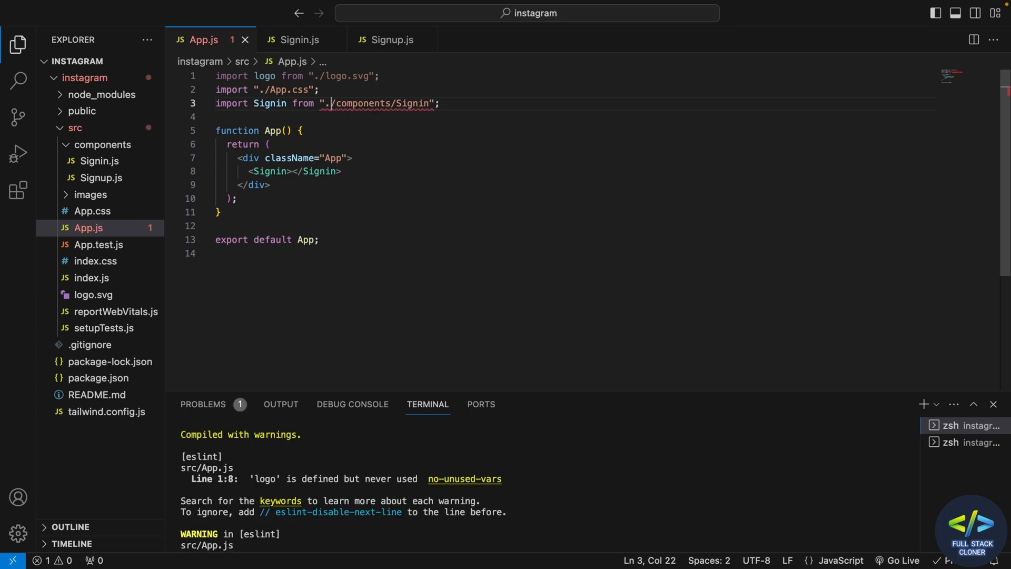
mouse_move(329, 103)
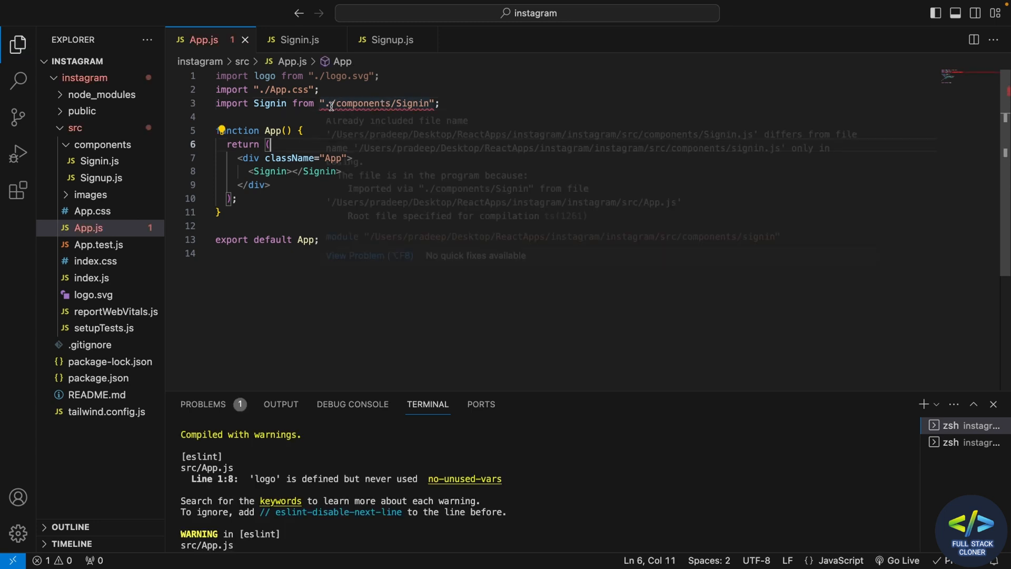
left_click(329, 104)
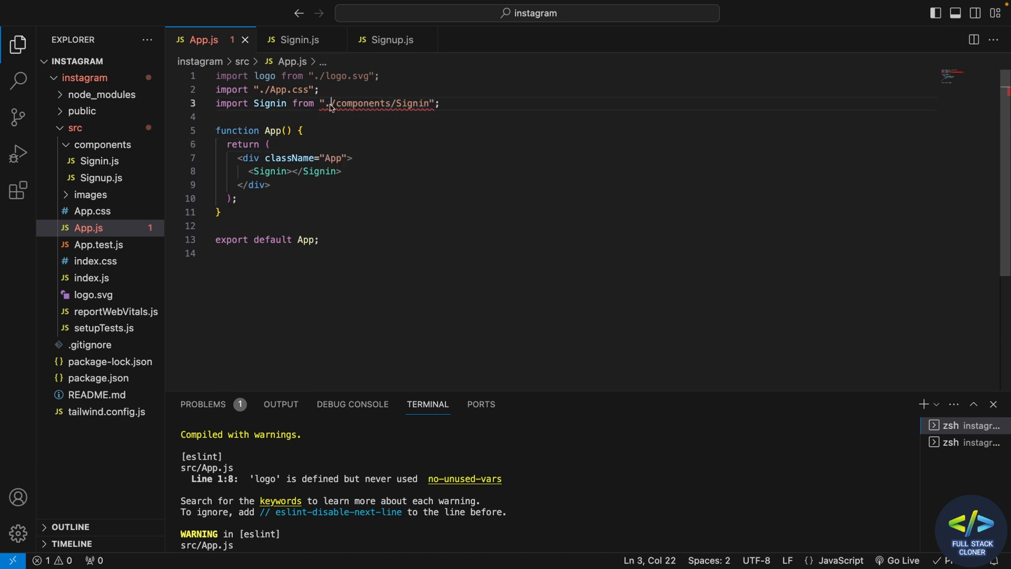